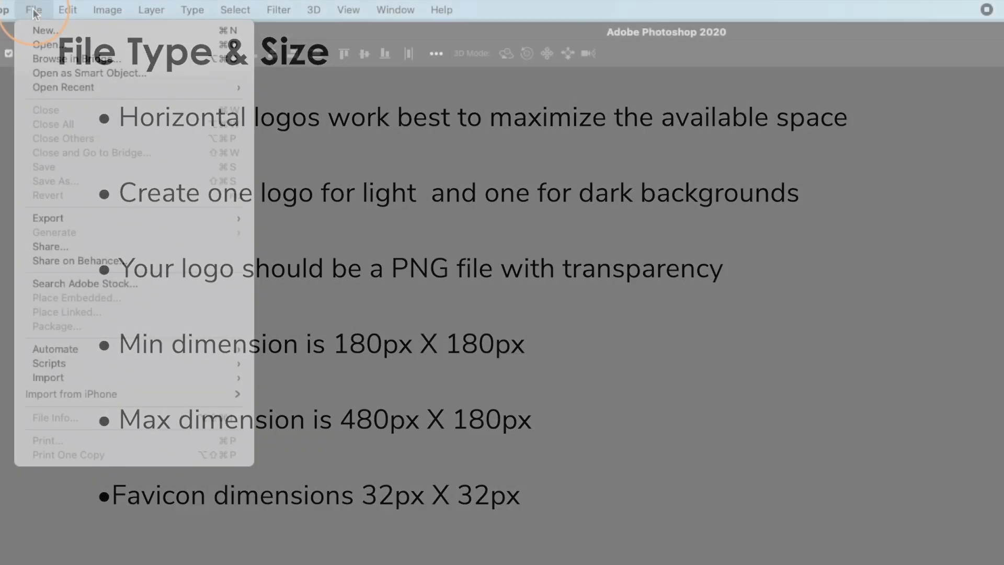
Step: Create a new 480 × 180 px Photoshop document for the black Zenfolio Live logo
{"action": "left_click", "coordinate": [34, 9]}
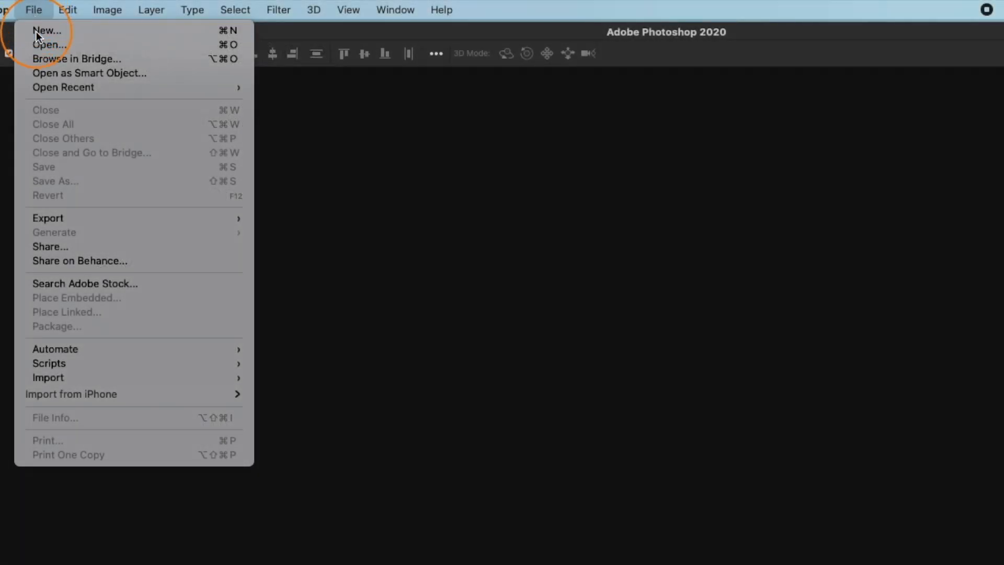
{"action": "left_click", "coordinate": [46, 30]}
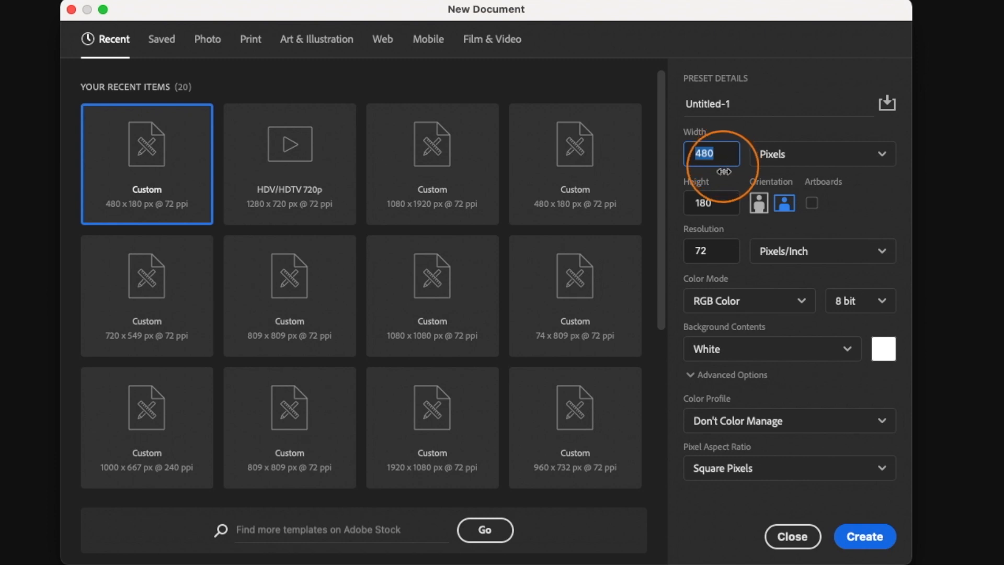
{"action": "left_click", "coordinate": [711, 203]}
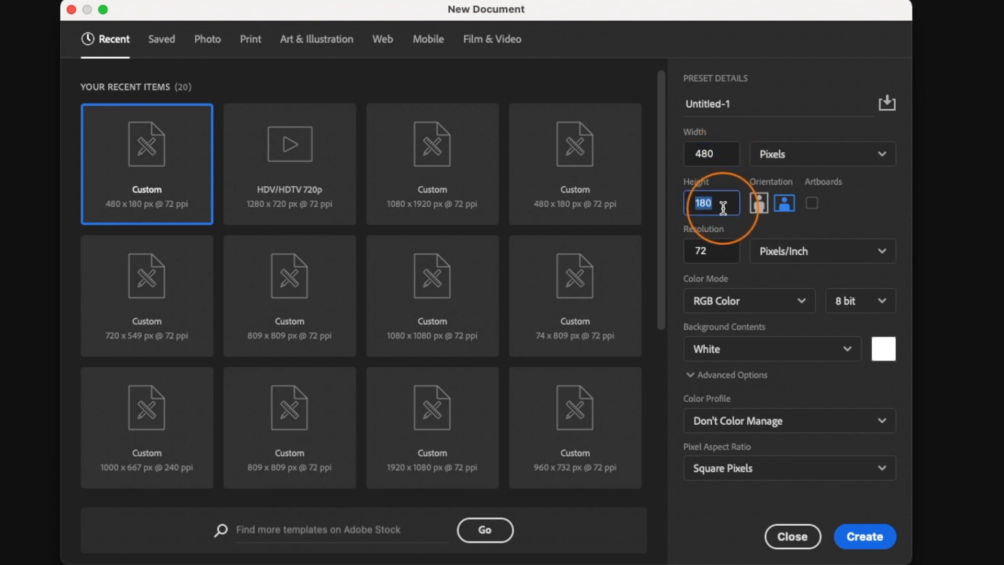
{"action": "mouse_move", "coordinate": [861, 441]}
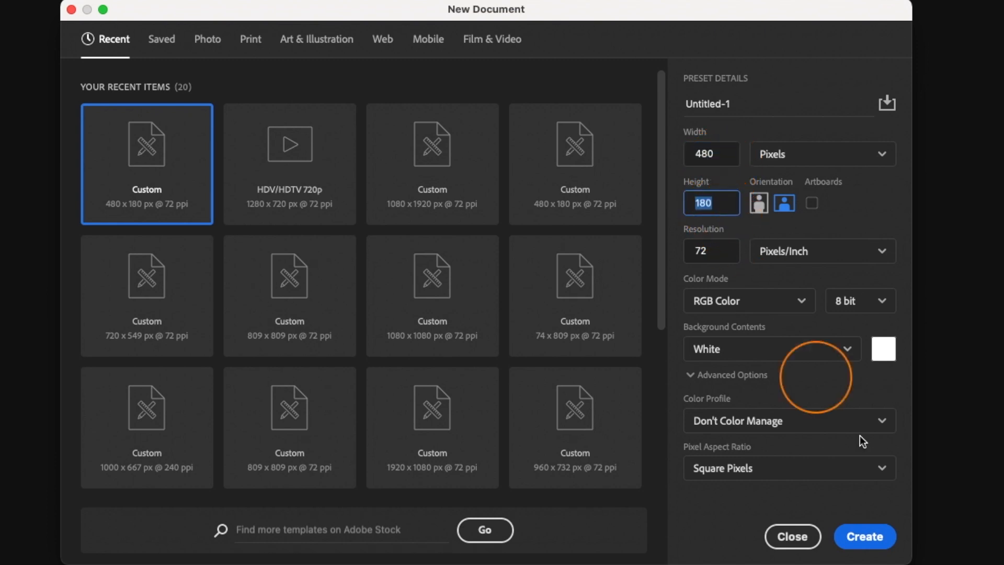
{"action": "left_click", "coordinate": [863, 536]}
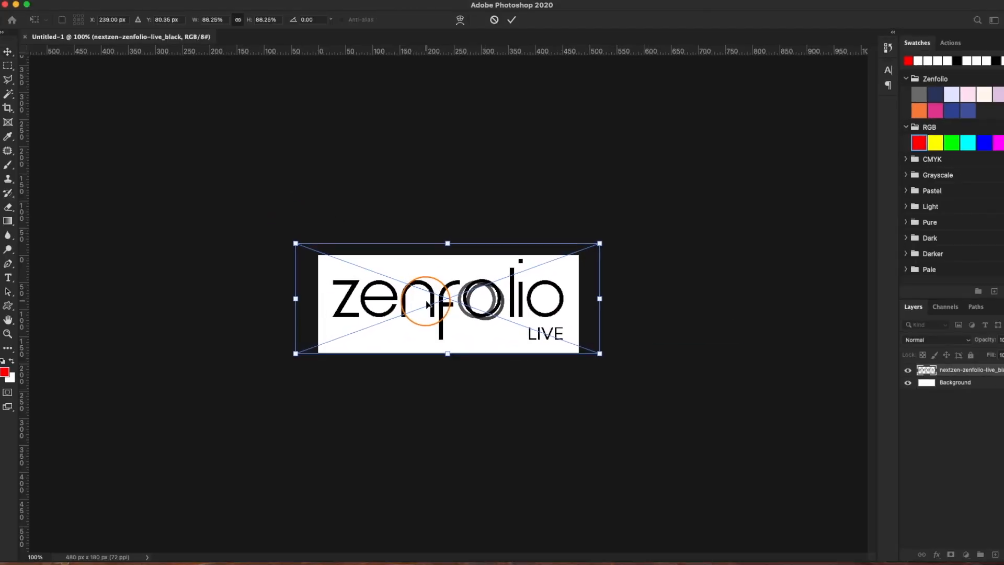
Step: Commit the placed logo and hide the white Background layer
{"action": "left_click", "coordinate": [511, 20]}
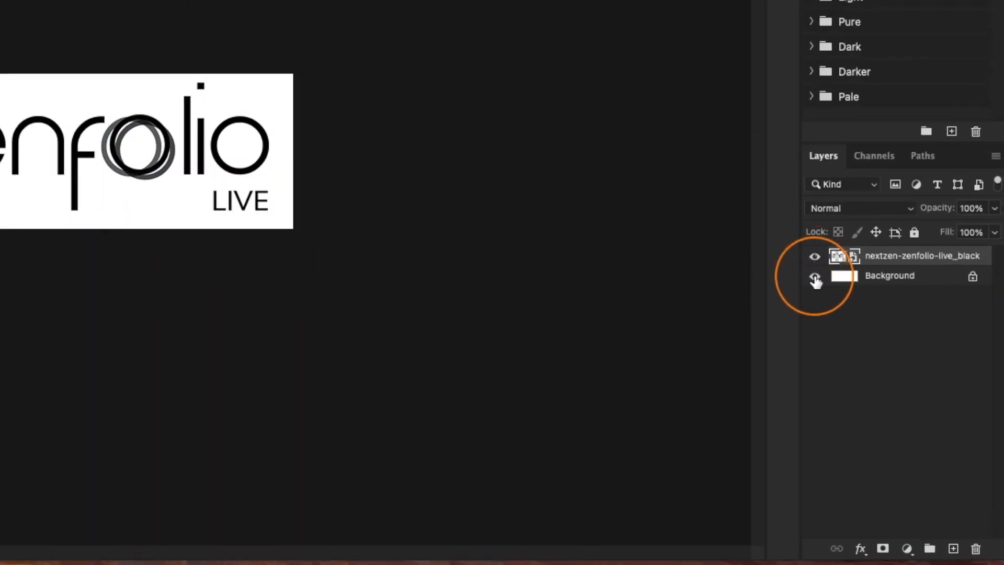
{"action": "left_click", "coordinate": [815, 276]}
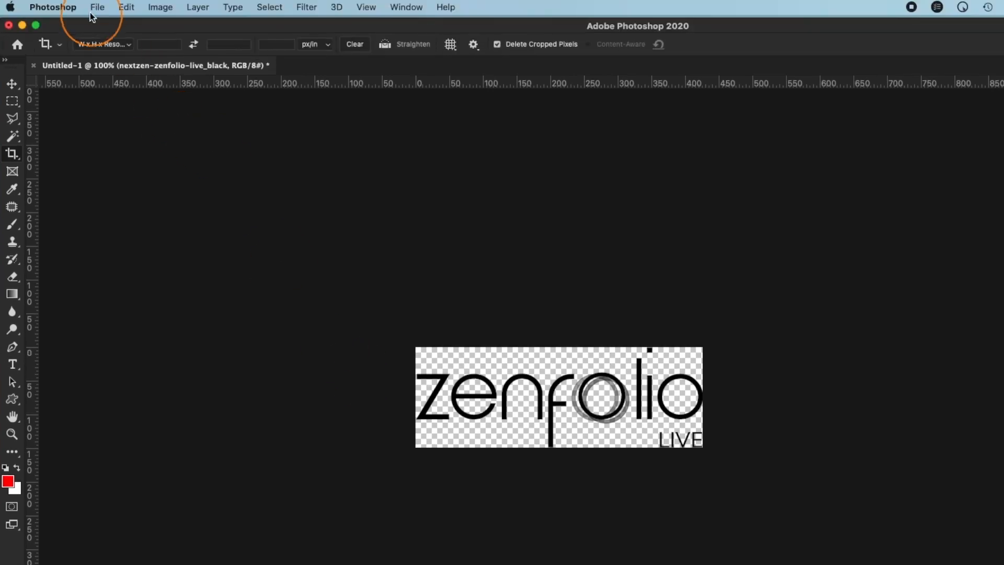
Step: Bring up the Save for Web (Legacy) export settings for the transparent logo
{"action": "left_click", "coordinate": [97, 7]}
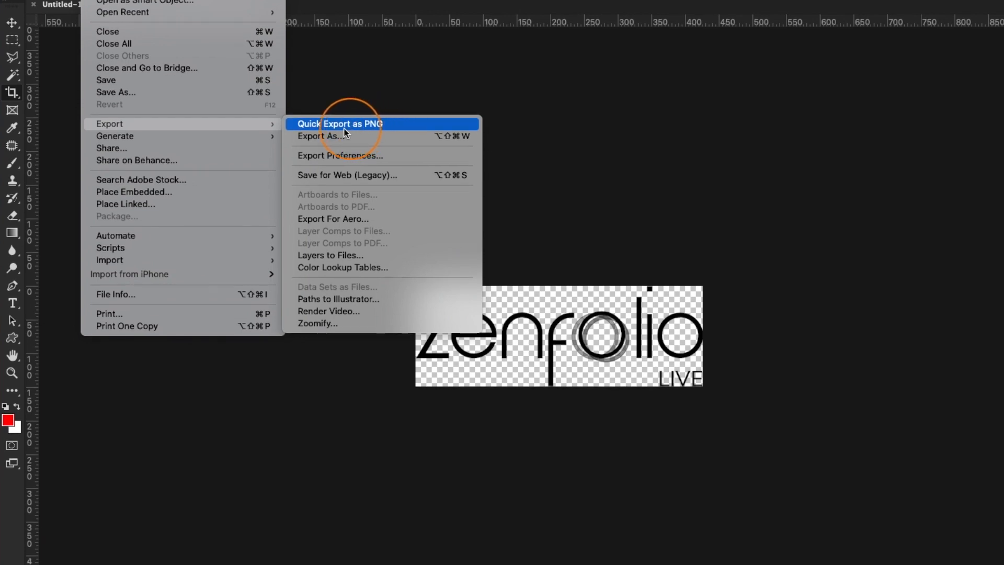
{"action": "mouse_move", "coordinate": [355, 133]}
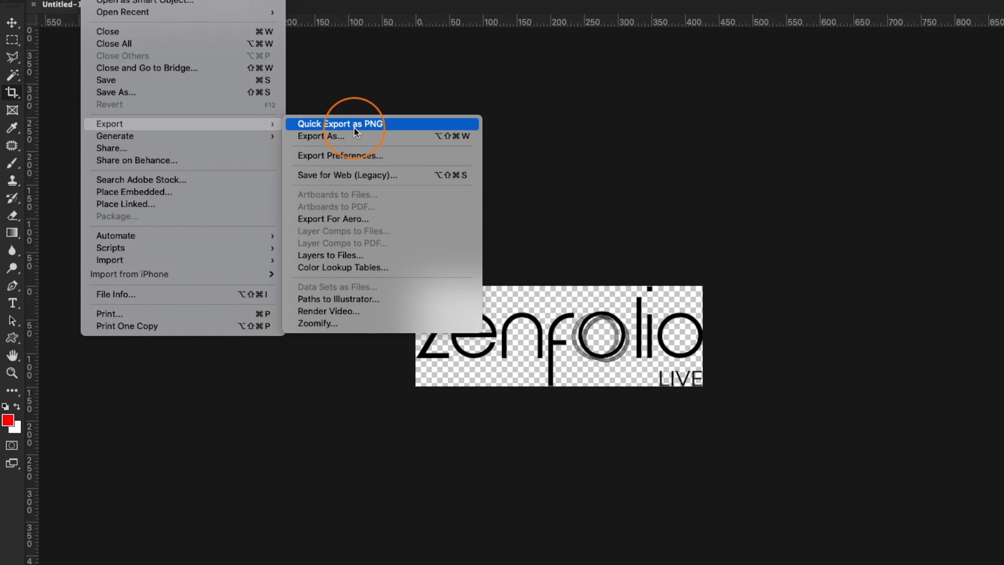
{"action": "mouse_move", "coordinate": [342, 179]}
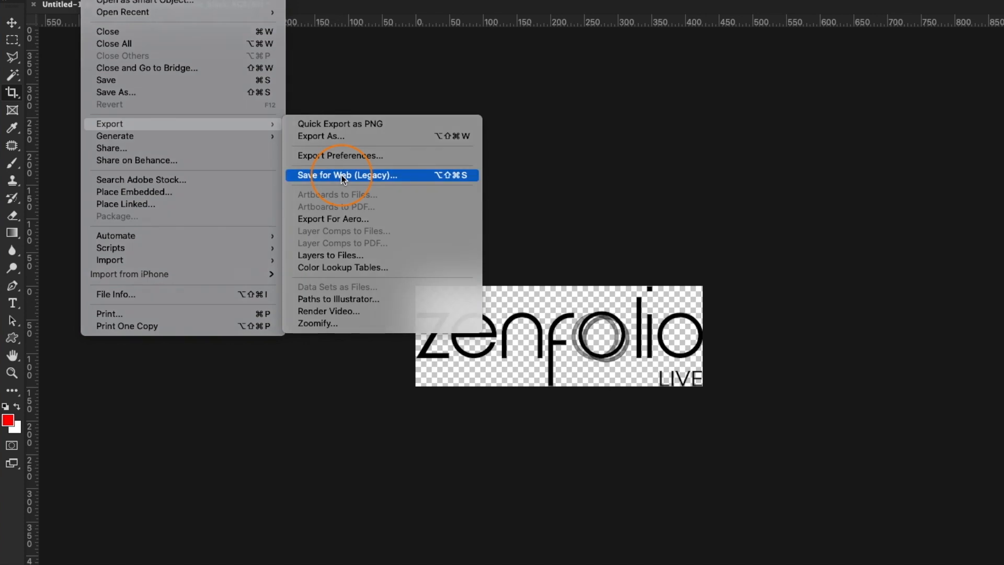
{"action": "left_click", "coordinate": [347, 175]}
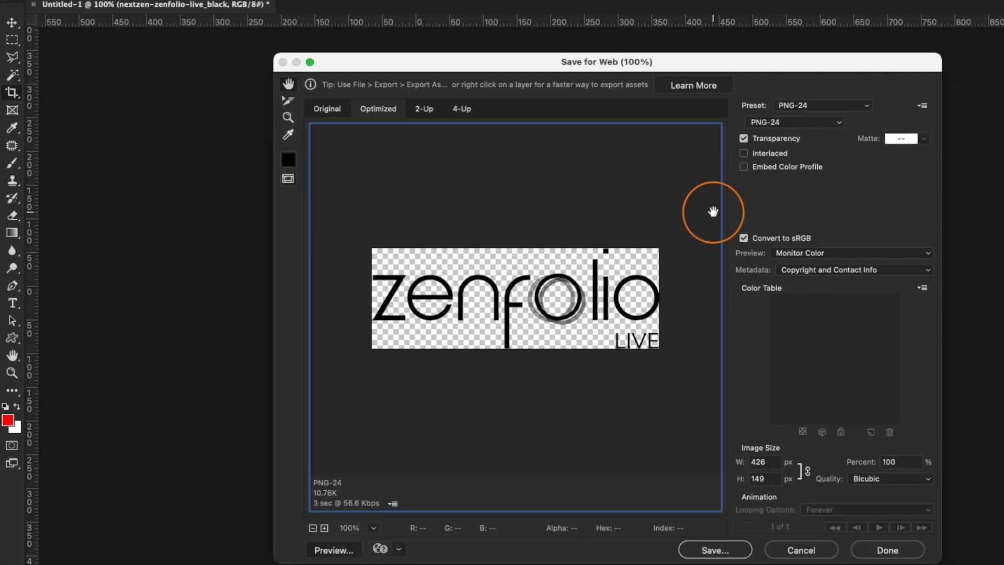
Step: Save the transparent black logo as a PNG-24 file with transparency
{"action": "left_click", "coordinate": [793, 122]}
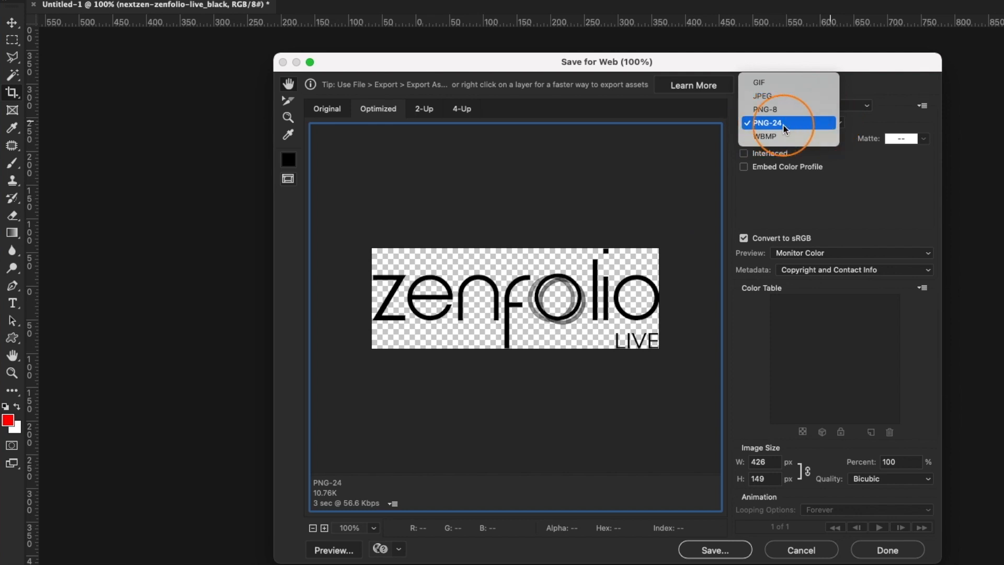
{"action": "left_click", "coordinate": [768, 123]}
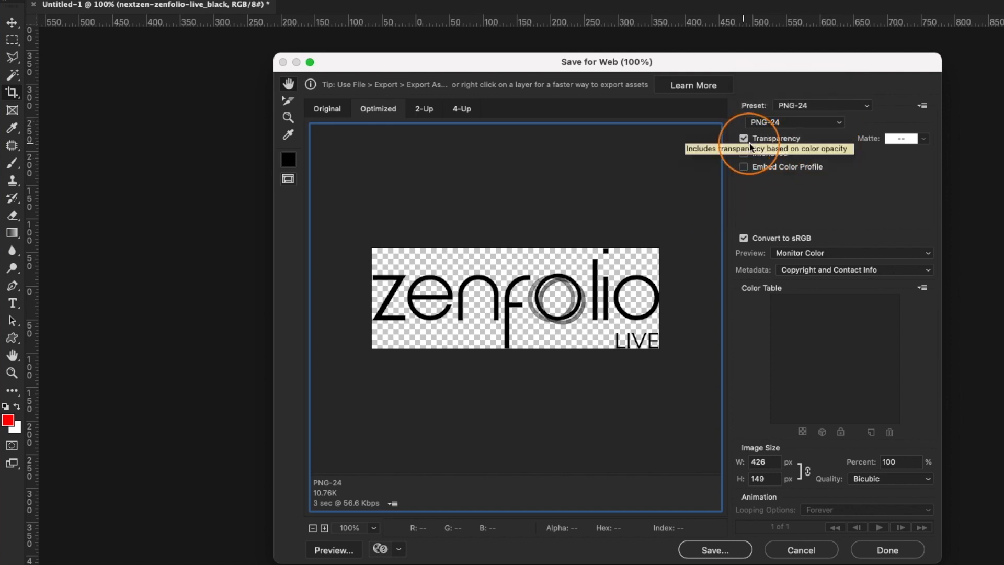
{"action": "mouse_move", "coordinate": [737, 404]}
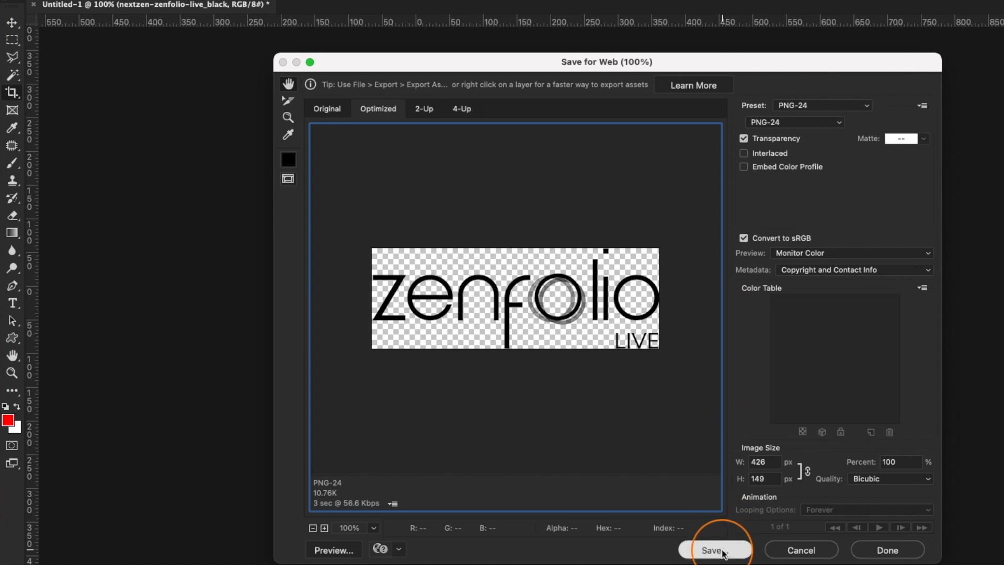
{"action": "left_click", "coordinate": [711, 549]}
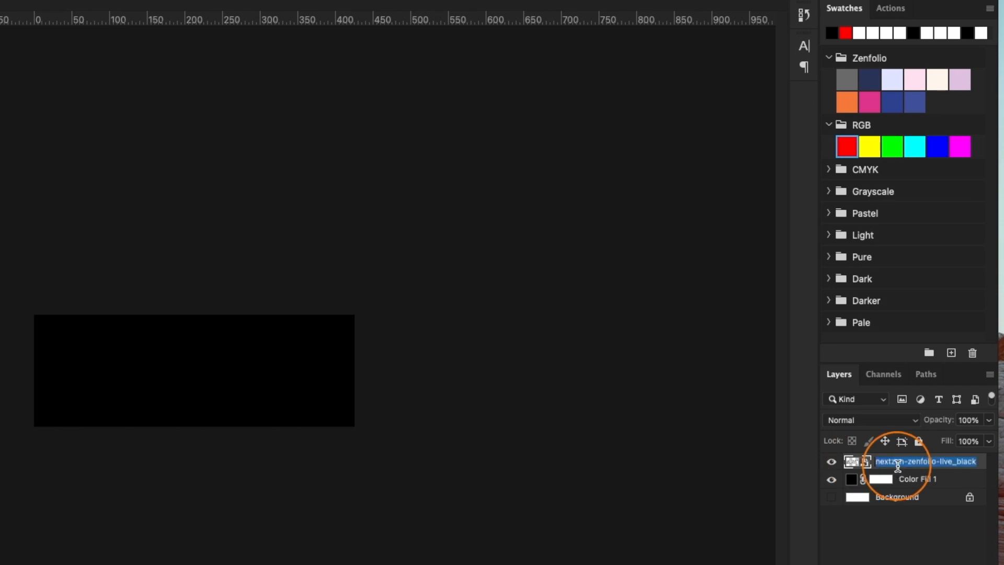
Step: Turn on a Color Overlay in the logo layer's Layer Style and pick its colour
{"action": "double_click", "coordinate": [925, 461]}
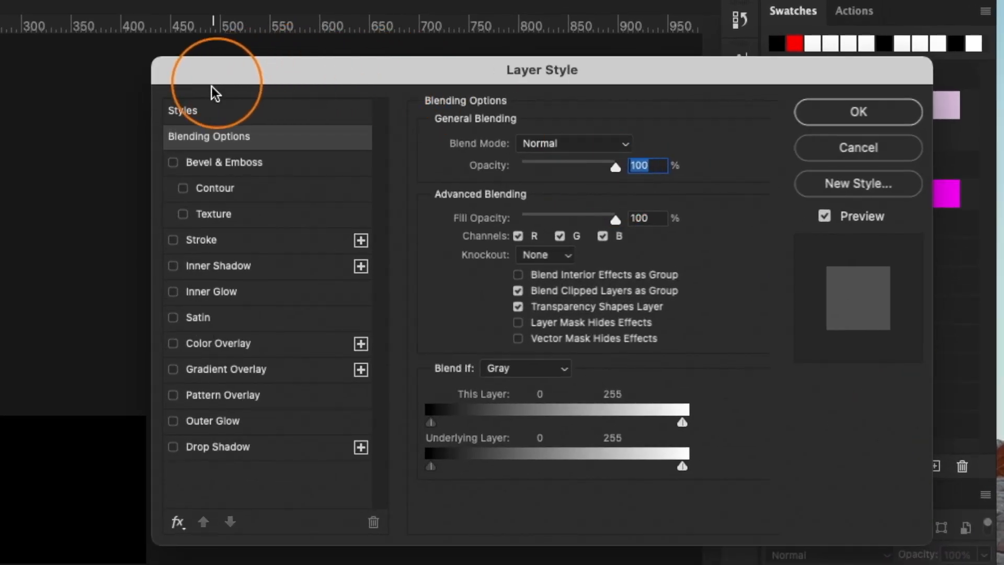
{"action": "mouse_move", "coordinate": [178, 348]}
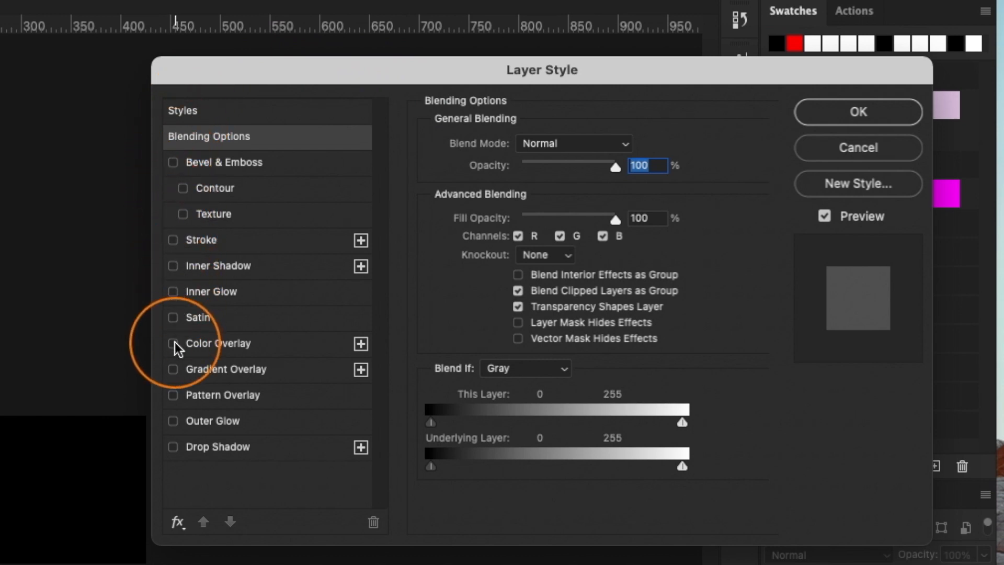
{"action": "left_click", "coordinate": [173, 343]}
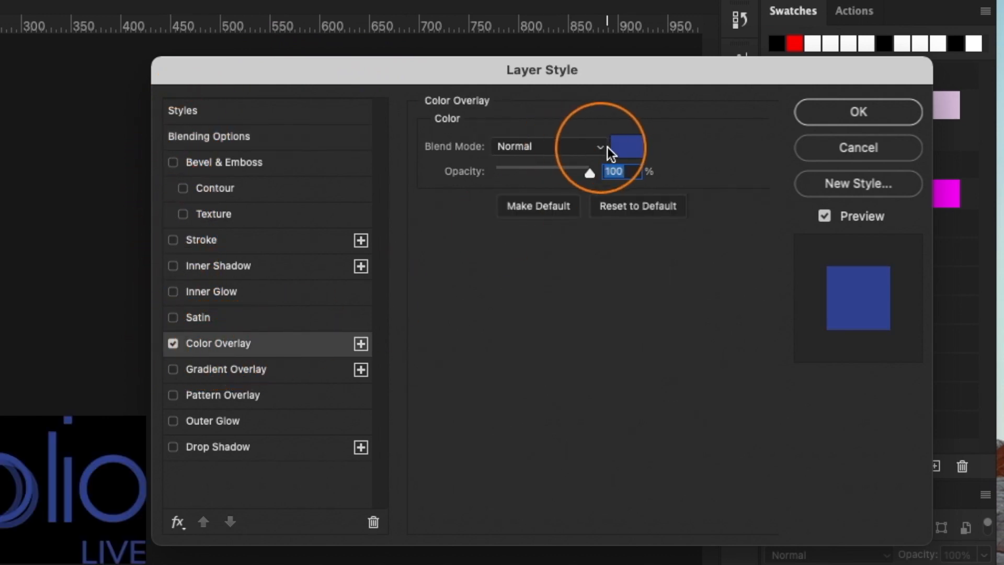
{"action": "left_click", "coordinate": [628, 146]}
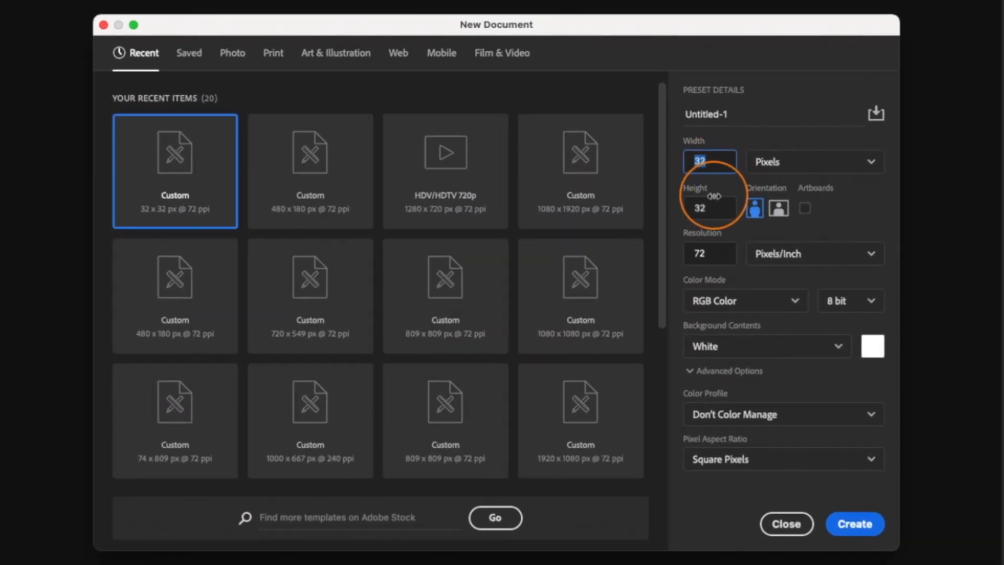
Step: Create a blank 32 × 32 px favicon document and switch to the Type tool
{"action": "left_click", "coordinate": [708, 208]}
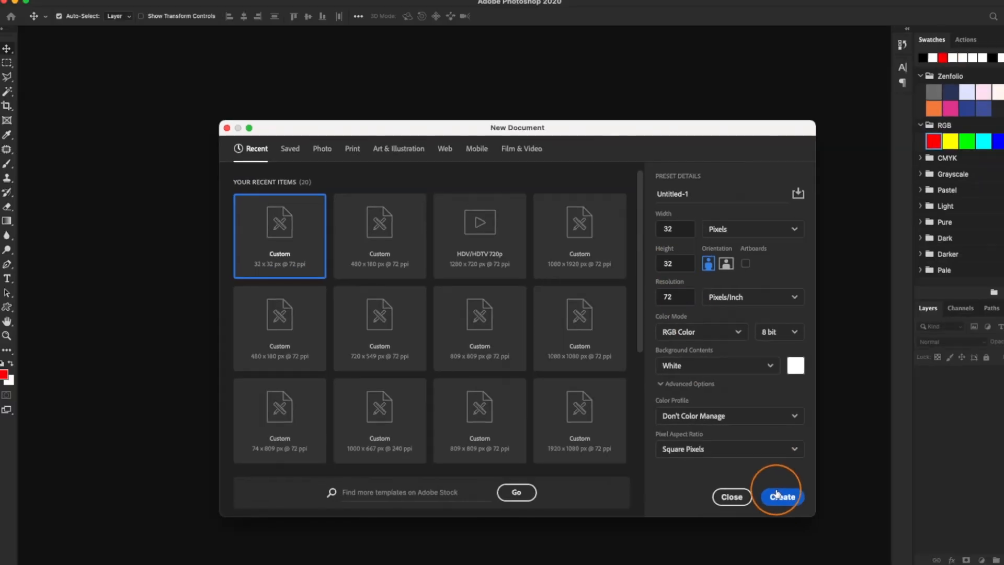
{"action": "left_click", "coordinate": [779, 496]}
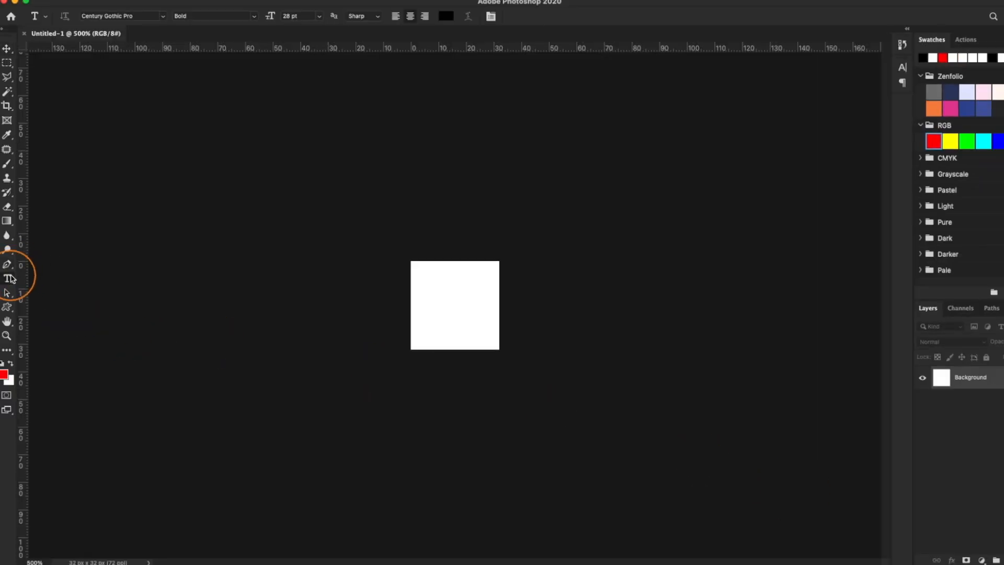
{"action": "left_click", "coordinate": [454, 304]}
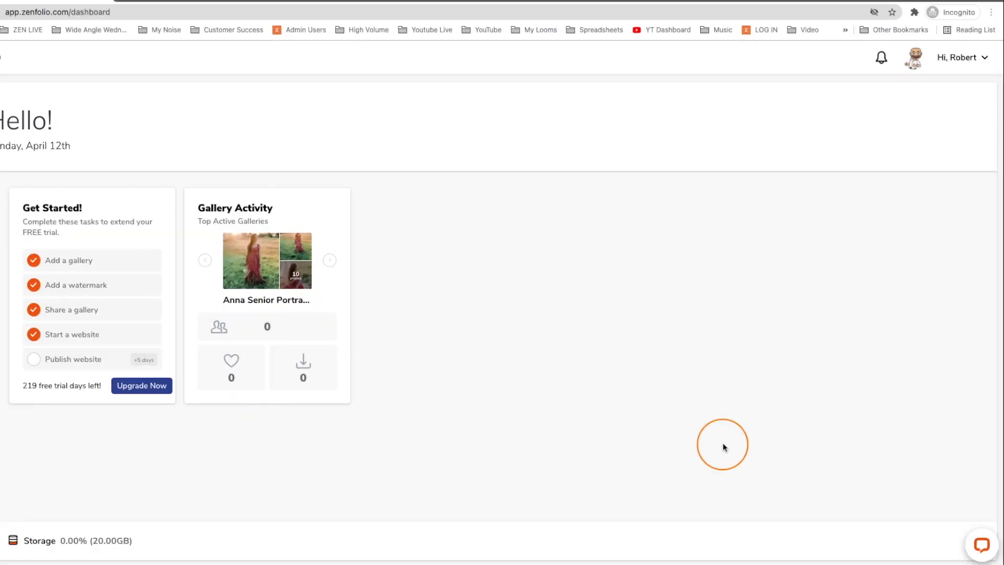
{"action": "mouse_move", "coordinate": [608, 376]}
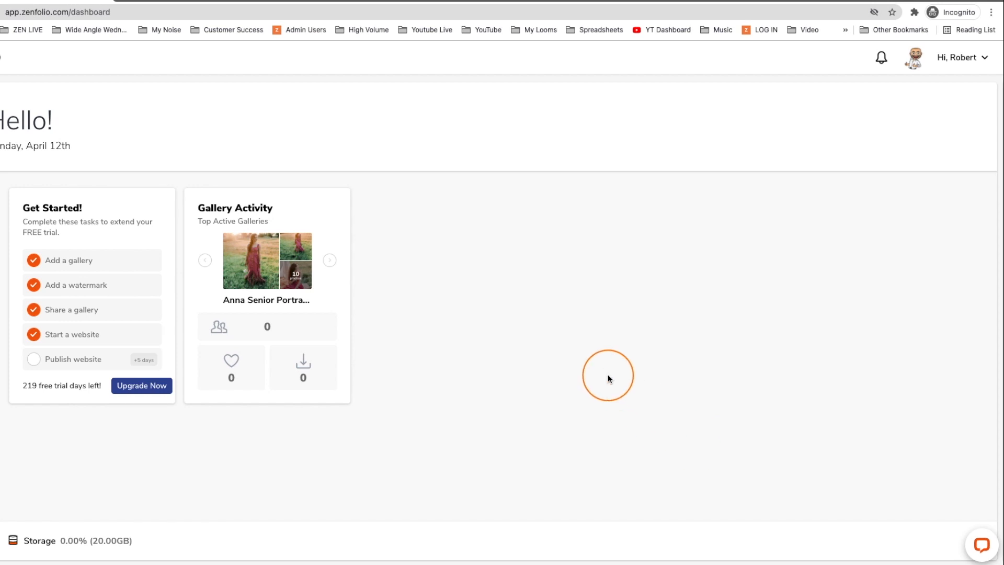
{"action": "mouse_move", "coordinate": [624, 391]}
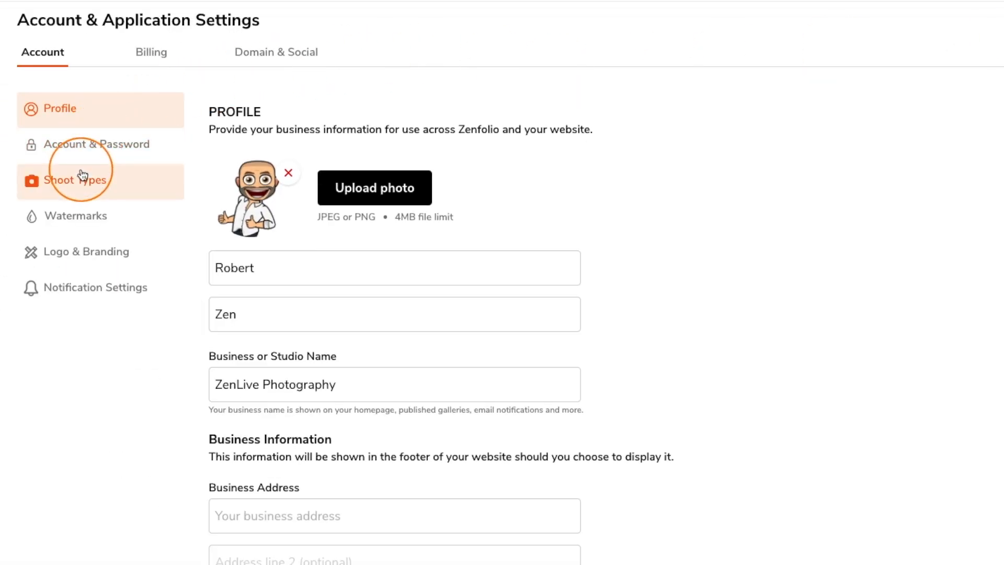
Step: Go to Logo & Branding settings and start uploading the Primary Logo
{"action": "left_click", "coordinate": [88, 251]}
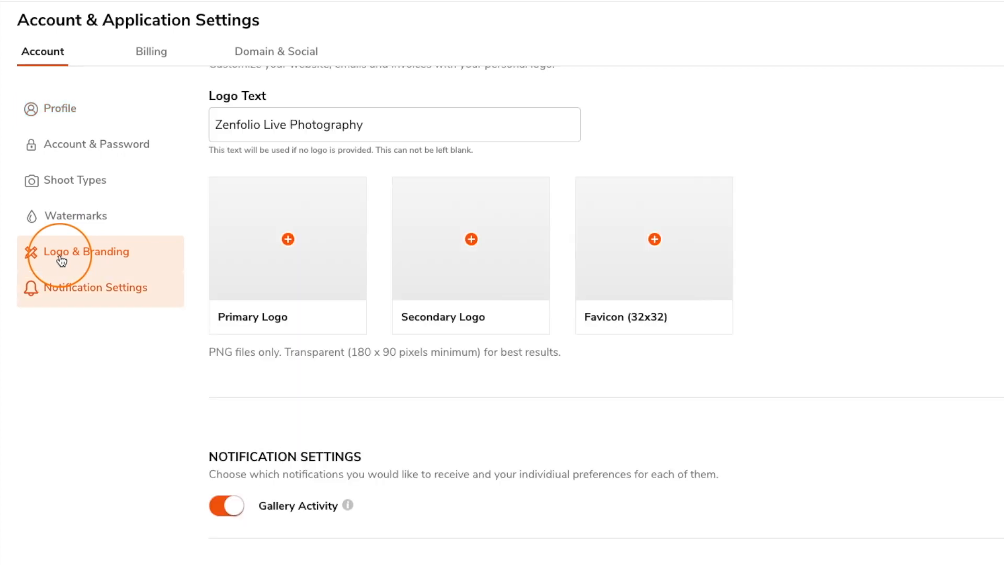
{"action": "mouse_move", "coordinate": [279, 254]}
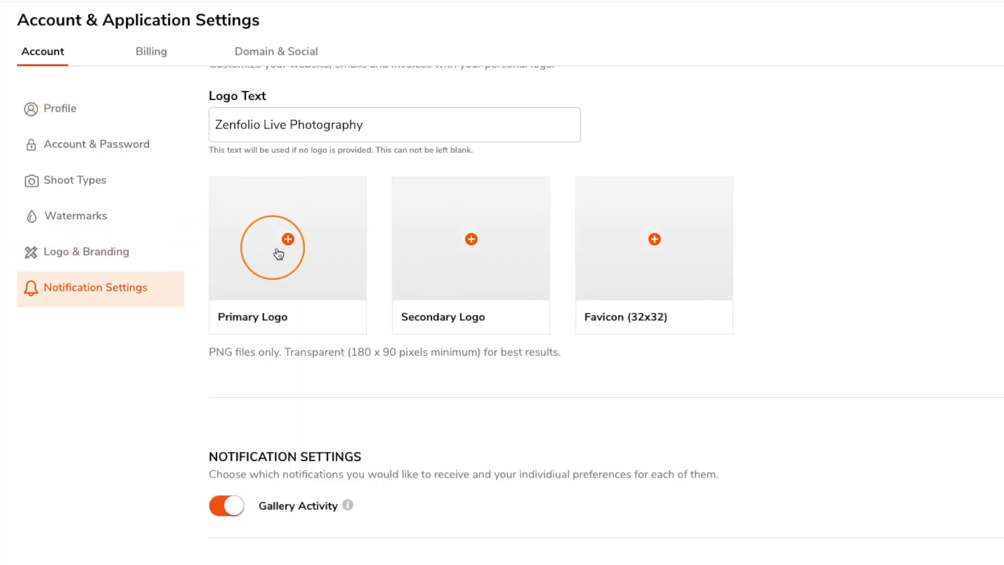
{"action": "mouse_move", "coordinate": [465, 254]}
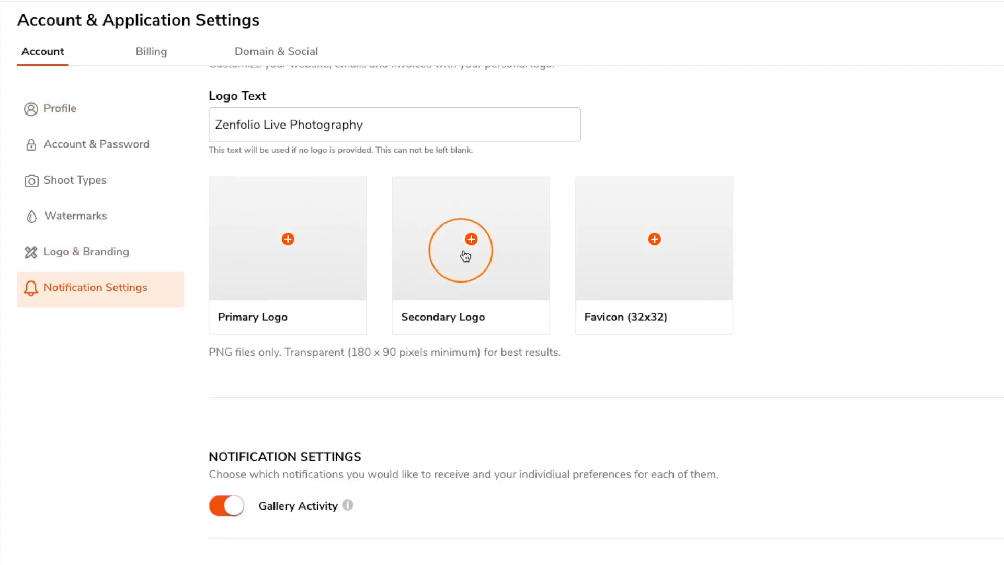
{"action": "mouse_move", "coordinate": [634, 263]}
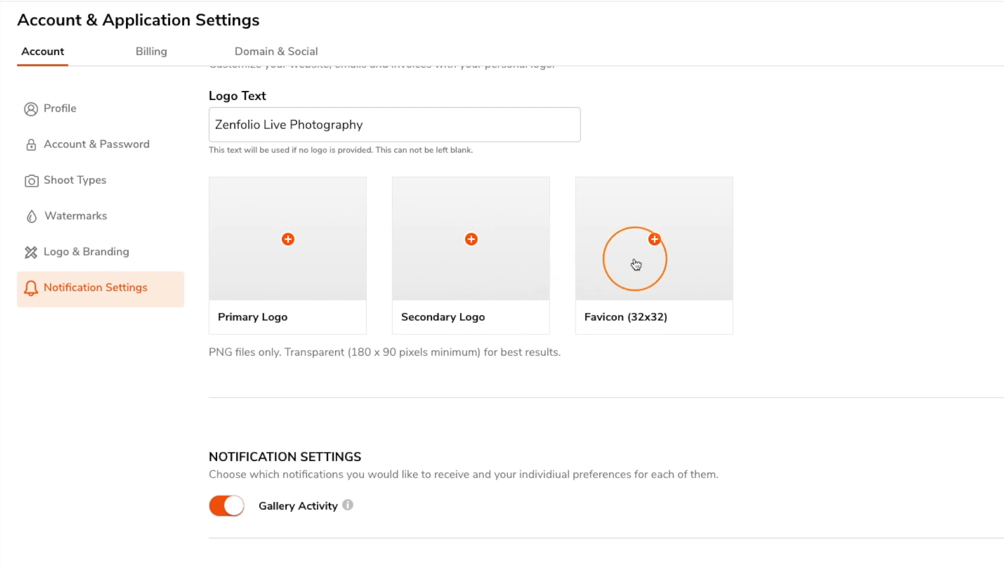
{"action": "mouse_move", "coordinate": [287, 245]}
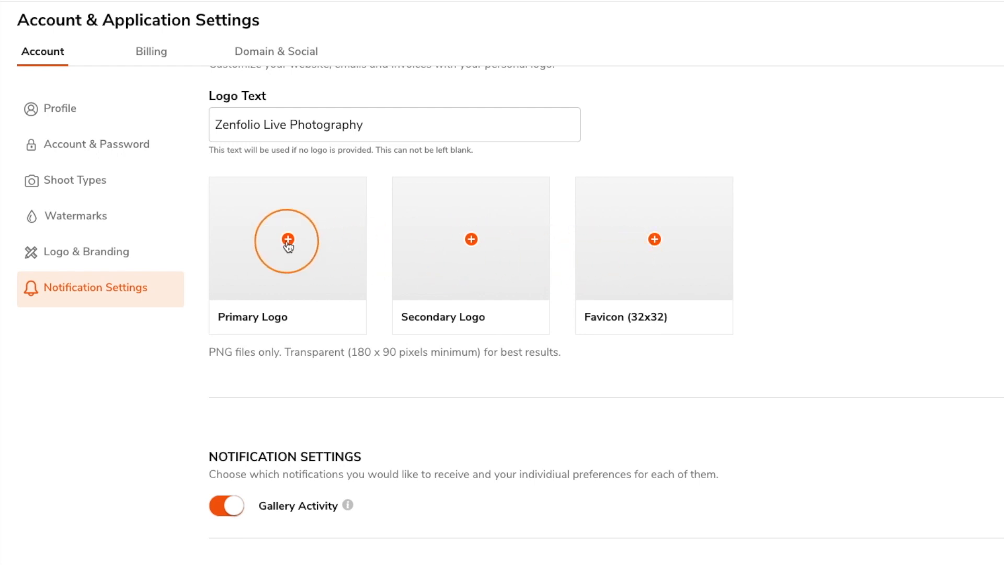
{"action": "left_click", "coordinate": [287, 242]}
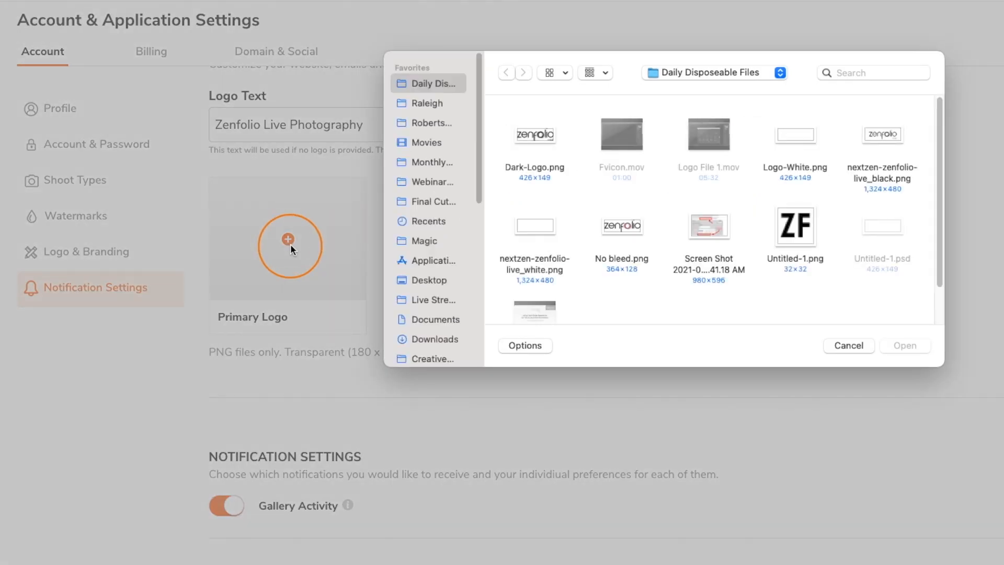
Step: Upload Dark-Logo.png as the primary logo
{"action": "left_click", "coordinate": [533, 135]}
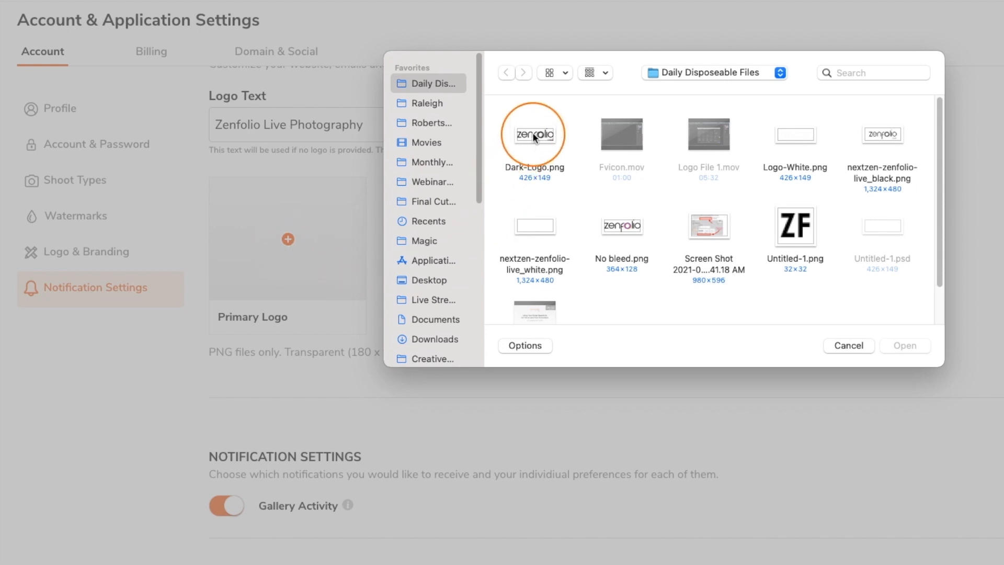
{"action": "left_click", "coordinate": [534, 134]}
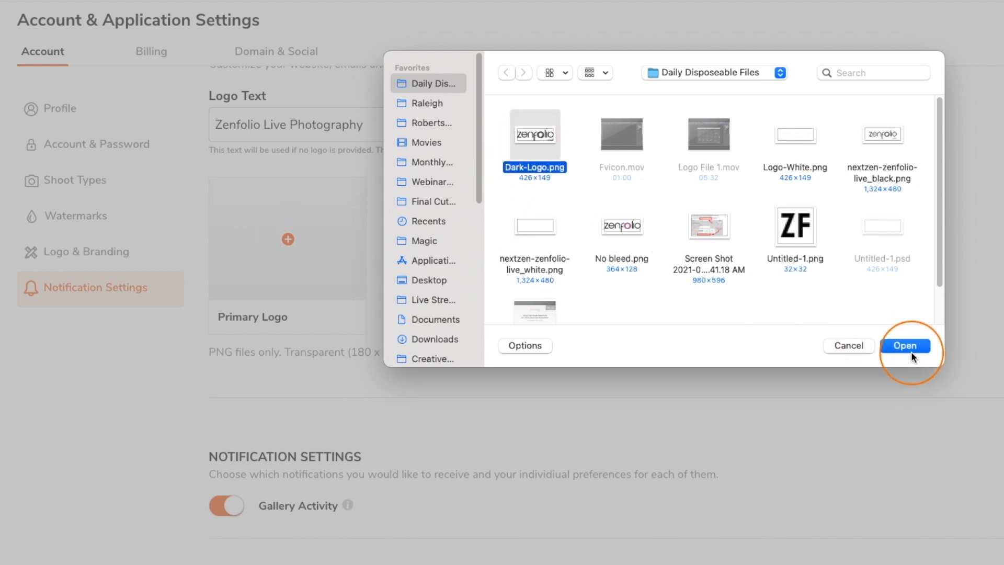
{"action": "left_click", "coordinate": [904, 346]}
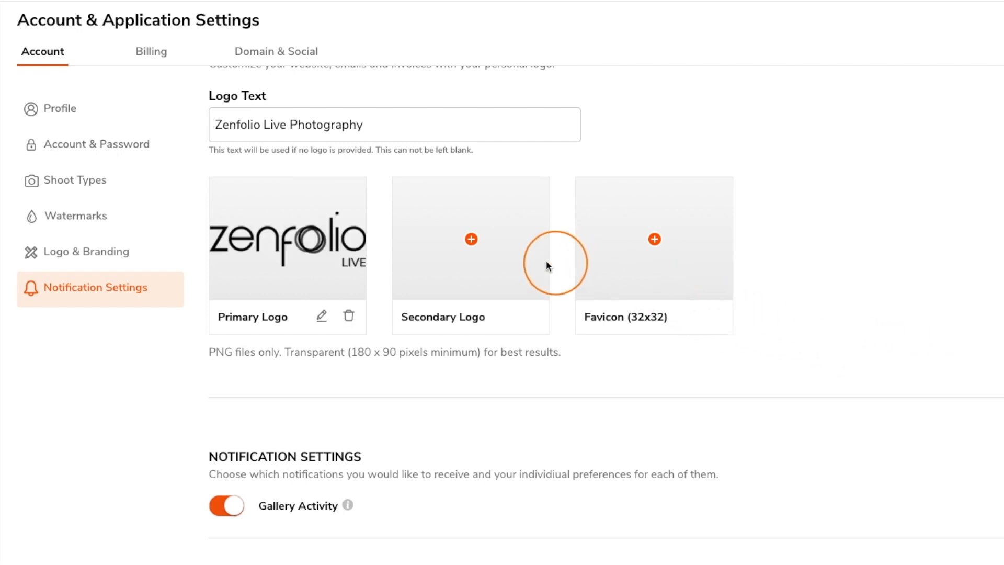
{"action": "mouse_move", "coordinate": [486, 251]}
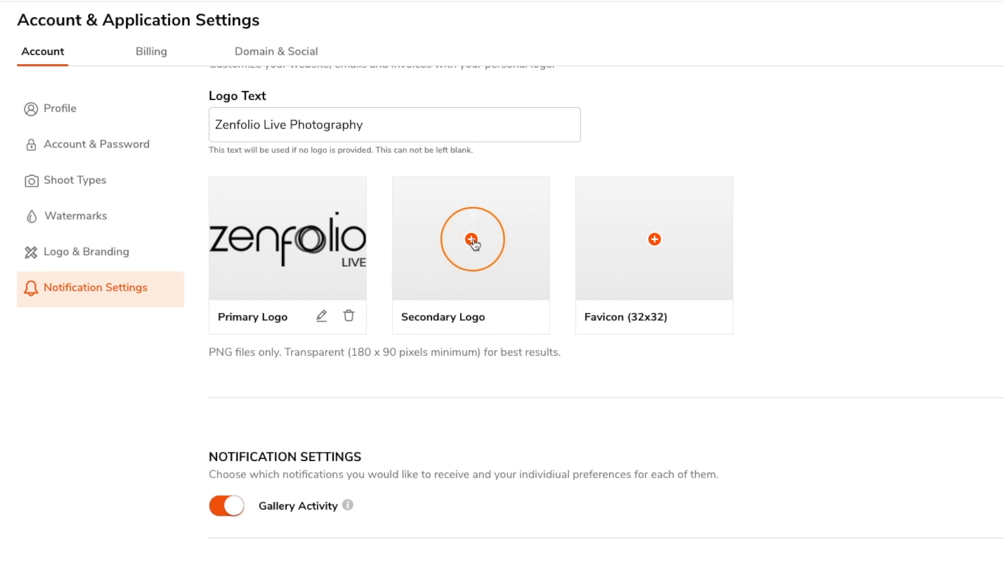
Step: Upload the white logo as secondary and the ZF image as the favicon
{"action": "left_click", "coordinate": [470, 239]}
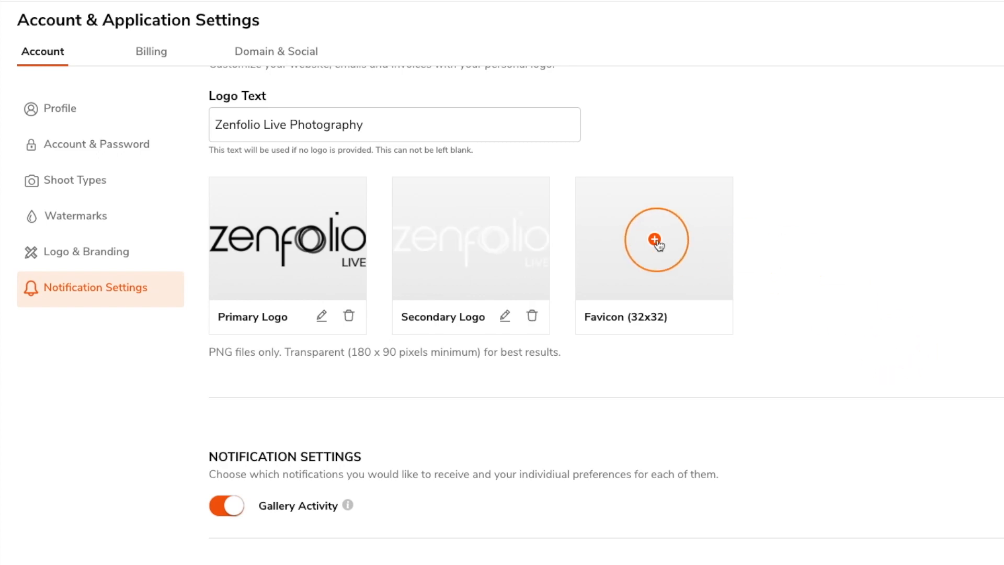
{"action": "left_click", "coordinate": [653, 240]}
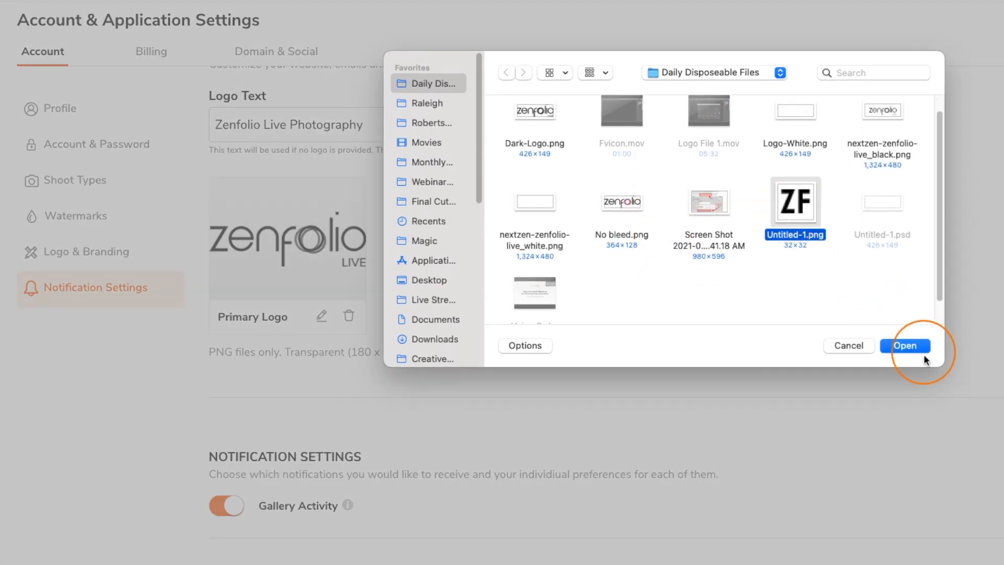
{"action": "left_click", "coordinate": [905, 345]}
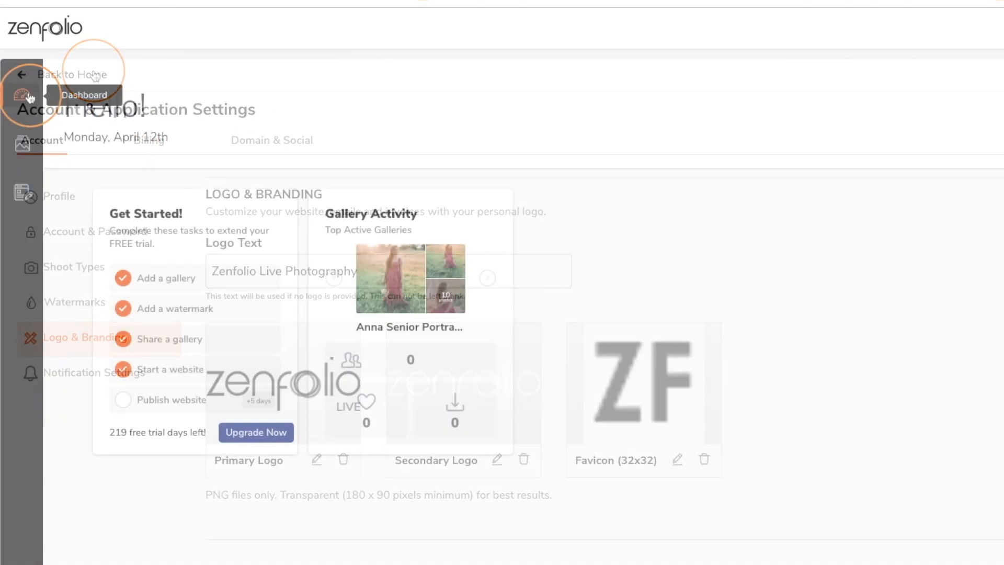
Step: Open the website editor on the site header's Navigation Block settings
{"action": "left_click", "coordinate": [26, 195]}
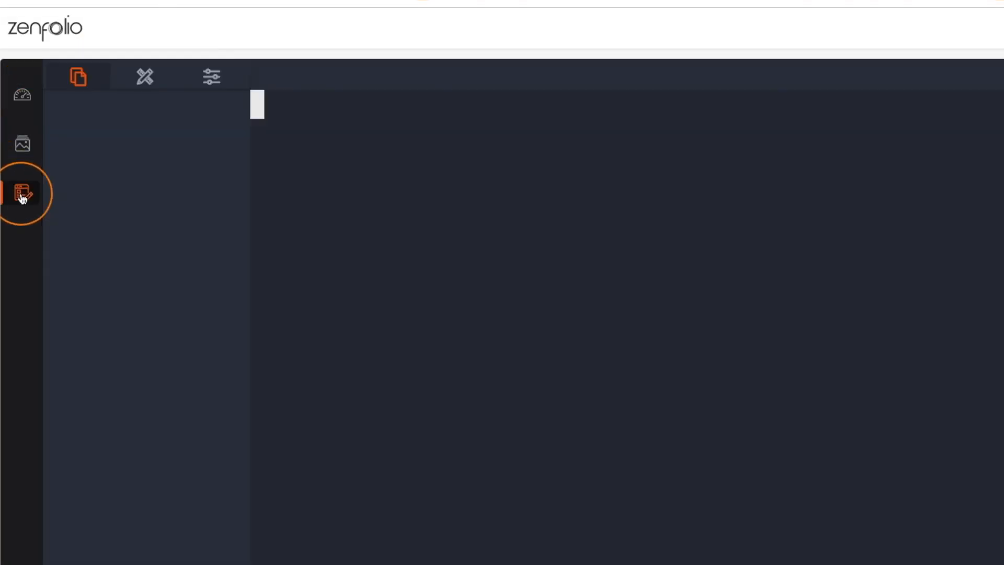
{"action": "left_click", "coordinate": [23, 194]}
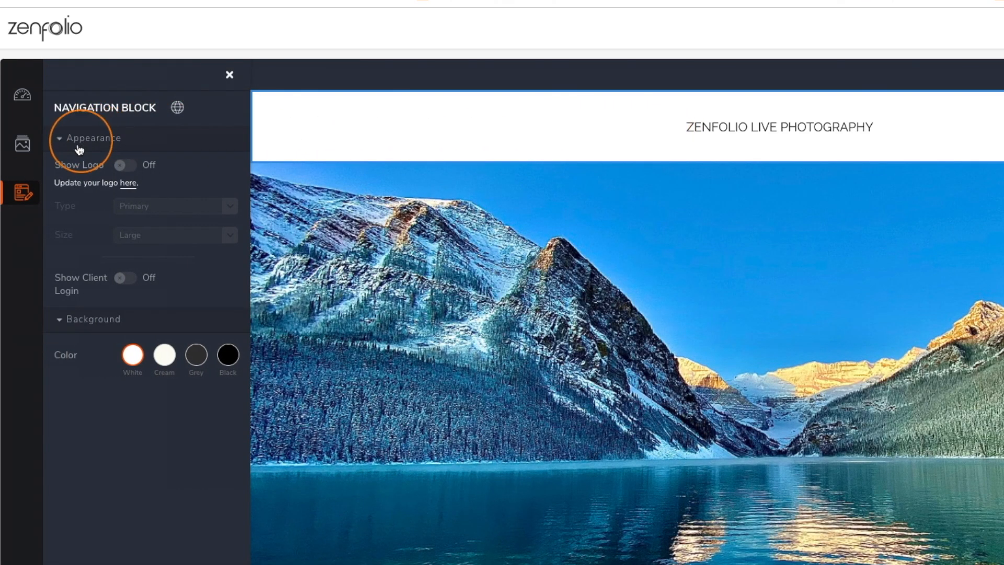
Step: Show the secondary logo in the header on a black background
{"action": "left_click", "coordinate": [126, 165]}
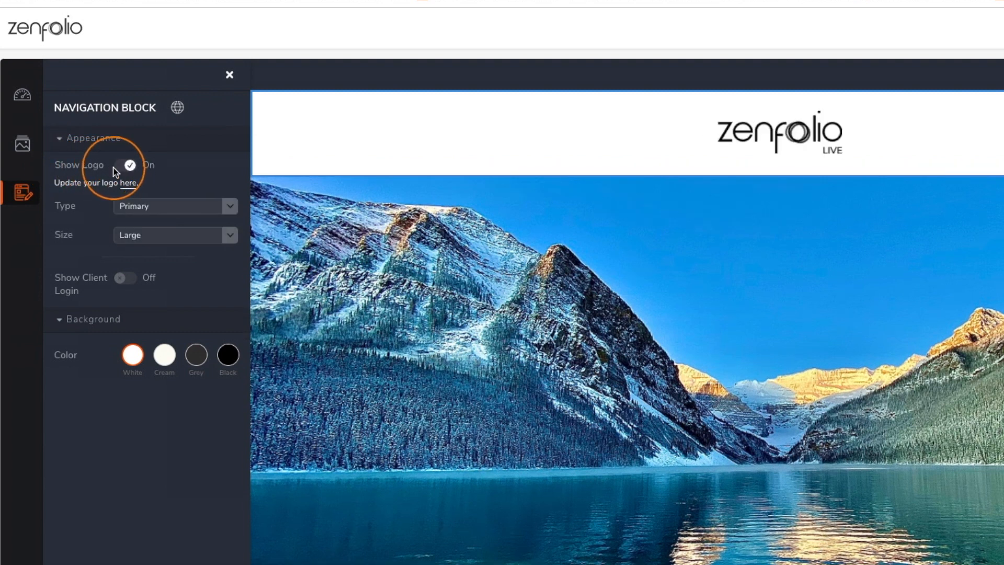
{"action": "mouse_move", "coordinate": [65, 205]}
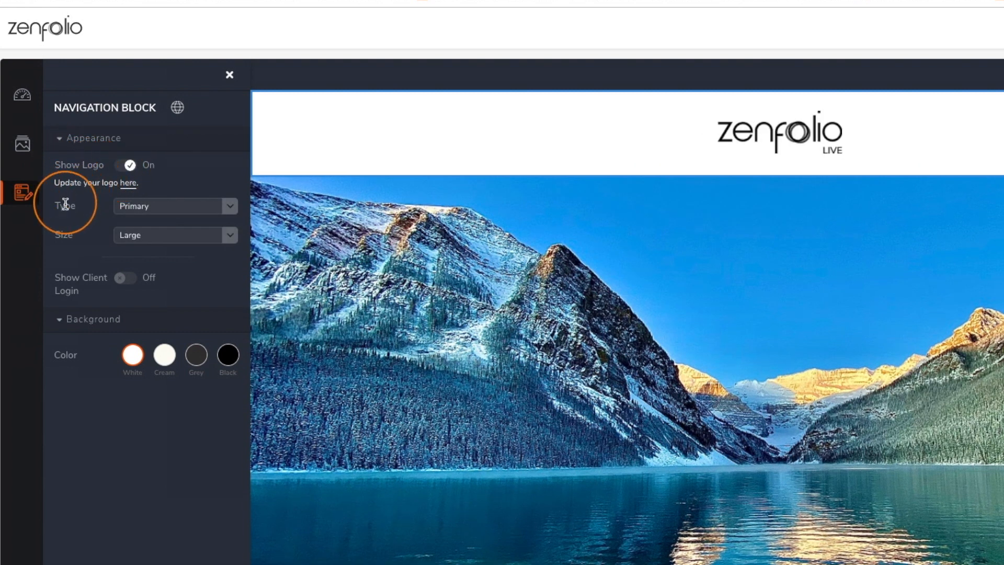
{"action": "mouse_move", "coordinate": [231, 212]}
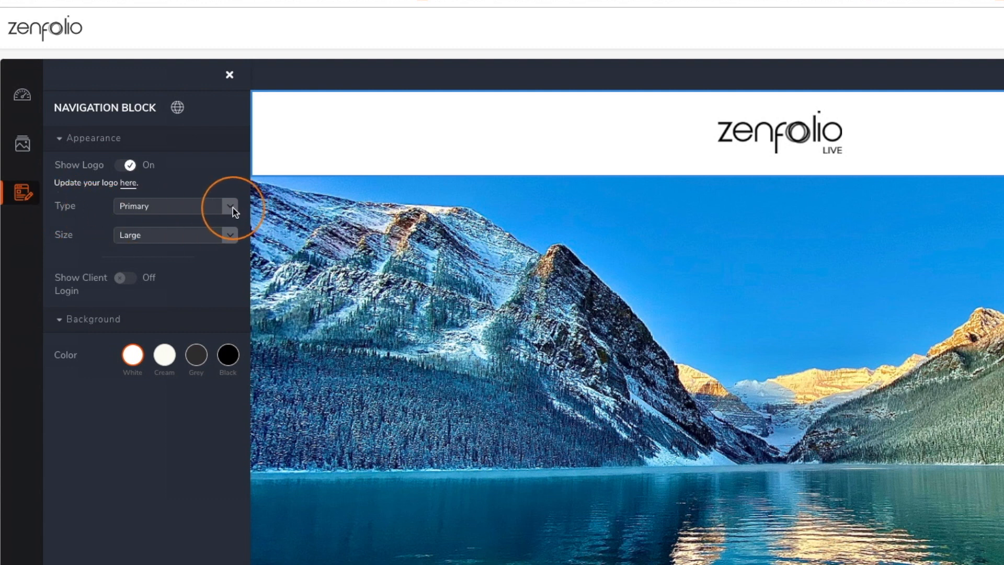
{"action": "left_click", "coordinate": [229, 206]}
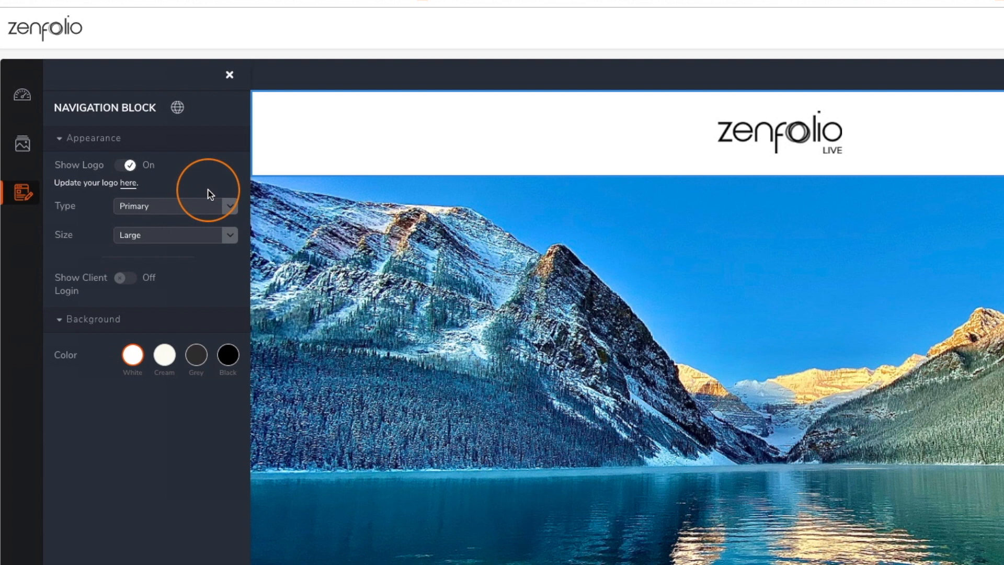
{"action": "left_click", "coordinate": [228, 235]}
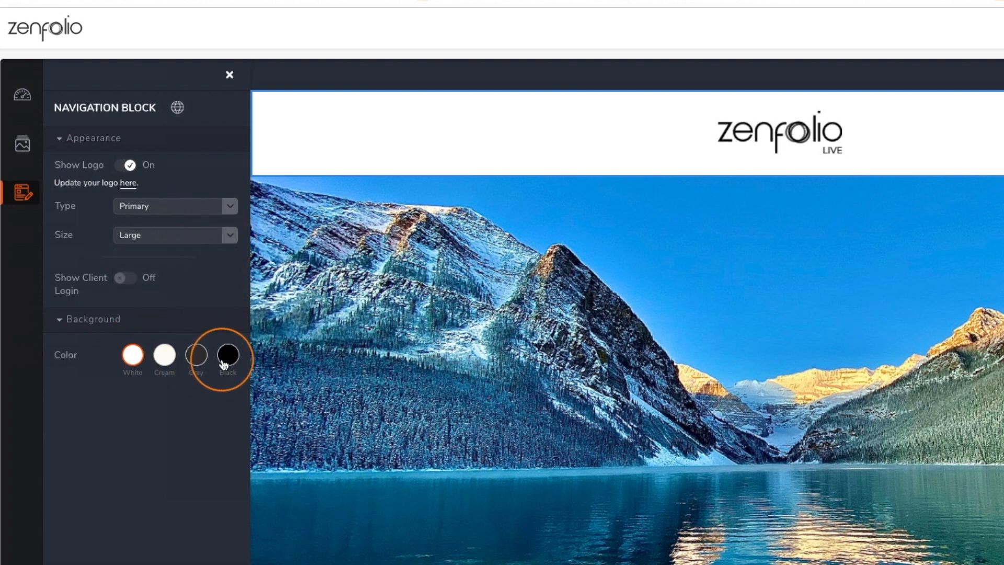
{"action": "left_click", "coordinate": [229, 206]}
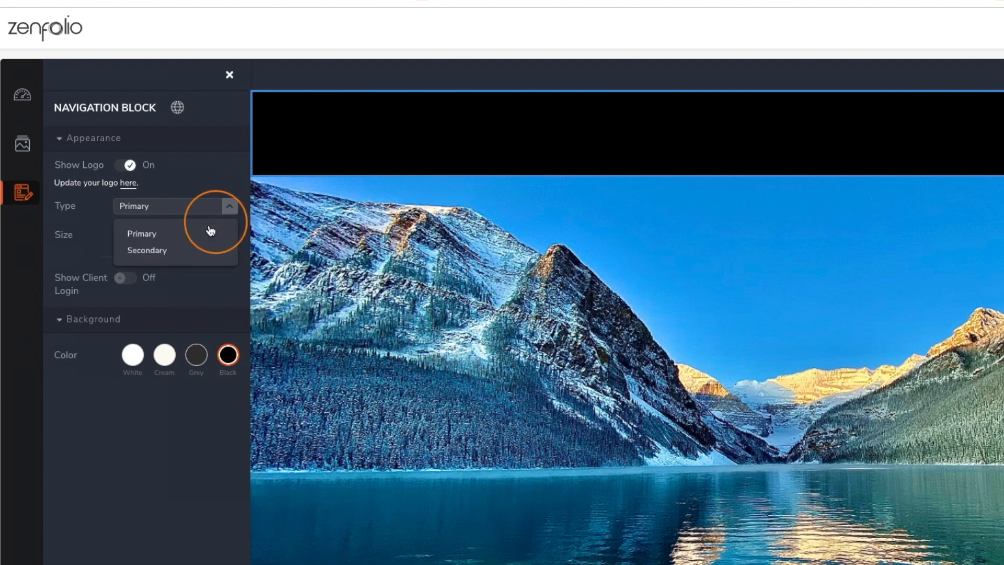
{"action": "left_click", "coordinate": [147, 251]}
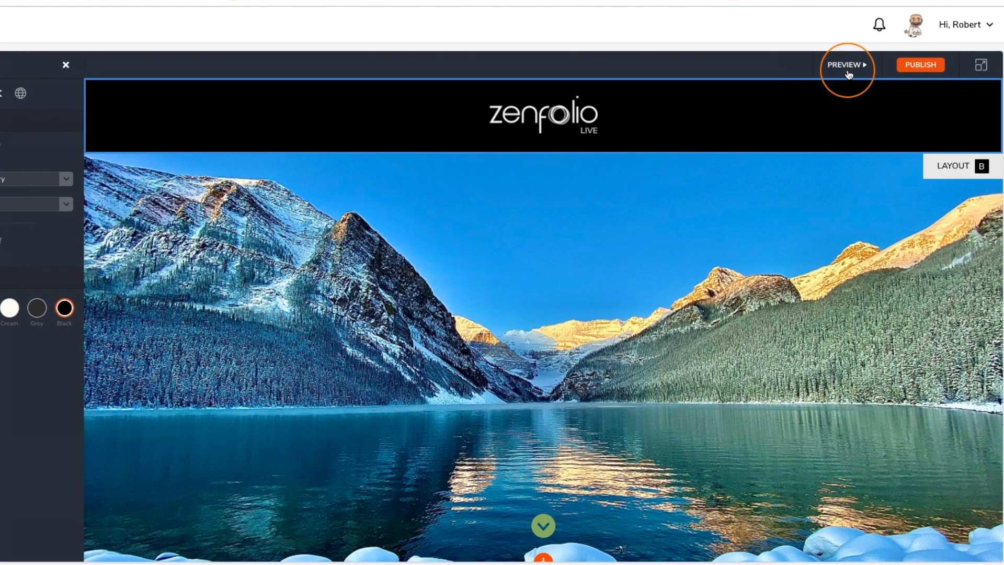
Step: Preview the website, return to the editor, and publish it
{"action": "left_click", "coordinate": [844, 65]}
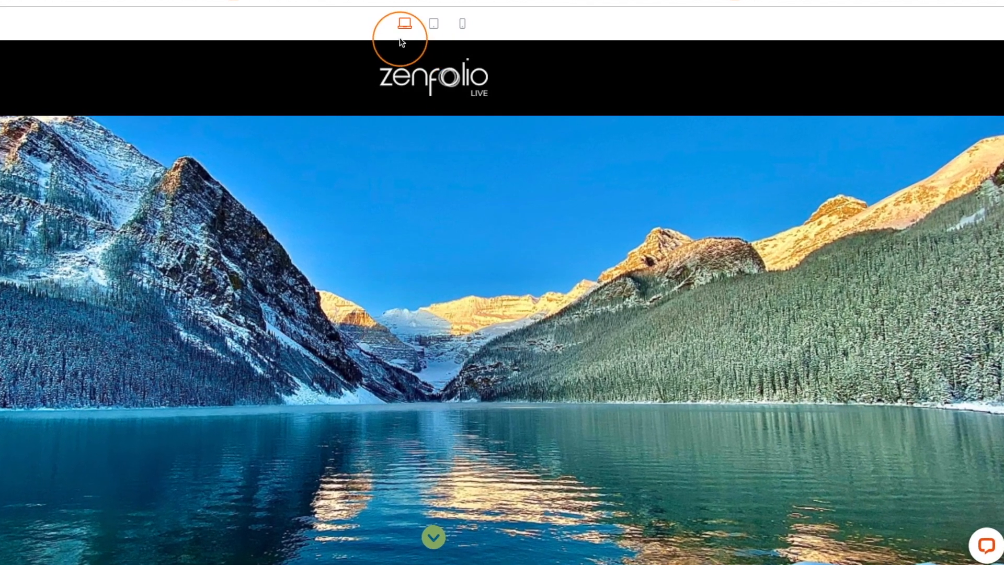
{"action": "left_click", "coordinate": [434, 24]}
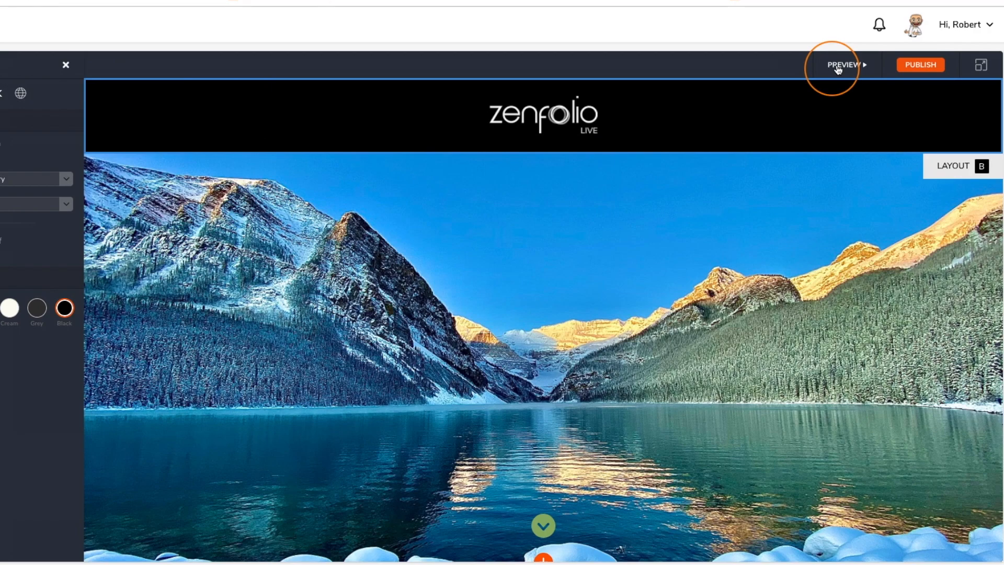
{"action": "left_click", "coordinate": [920, 64]}
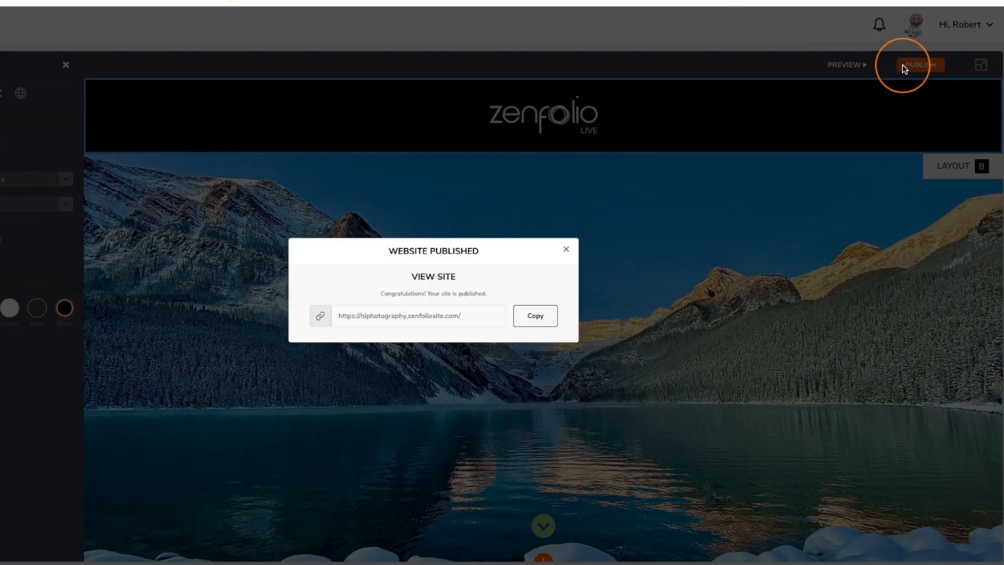